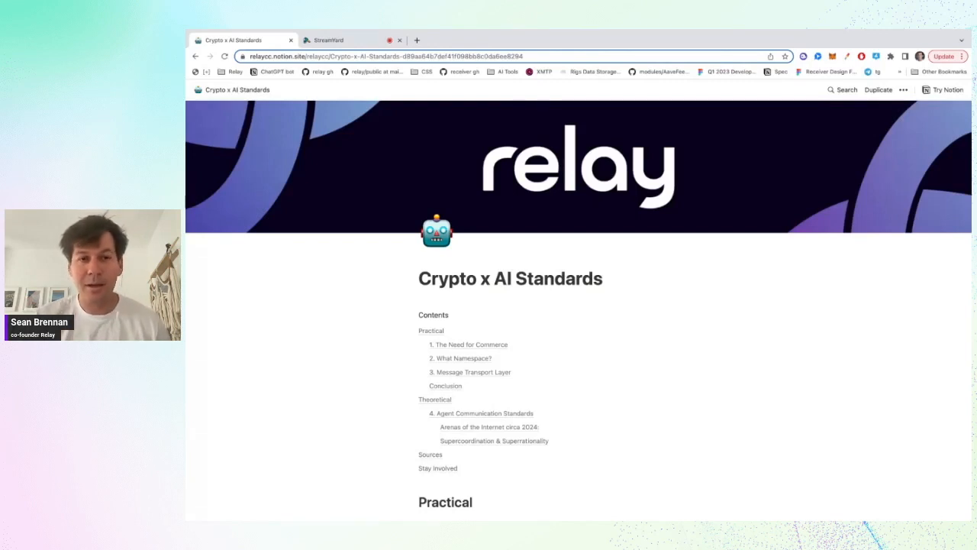
pyautogui.scroll(-3)
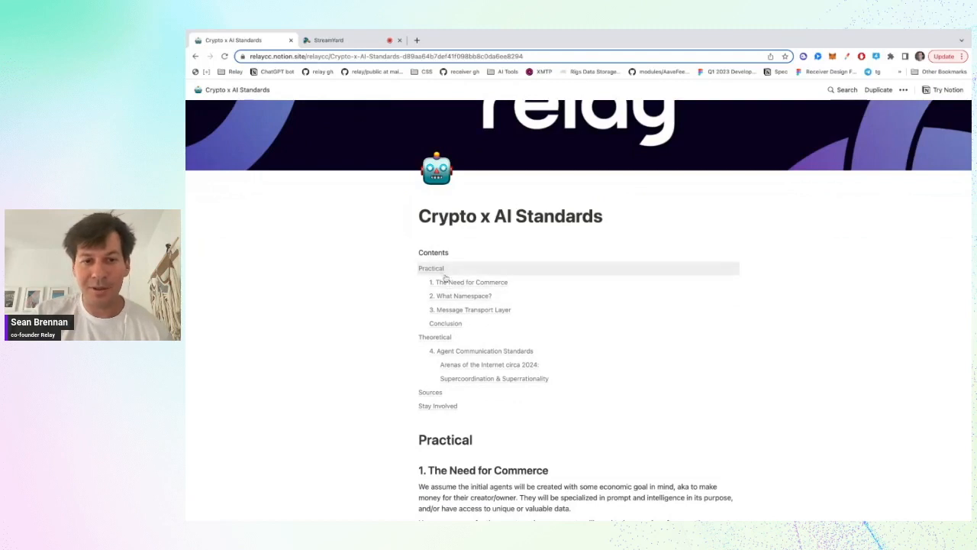
pyautogui.moveTo(507, 278)
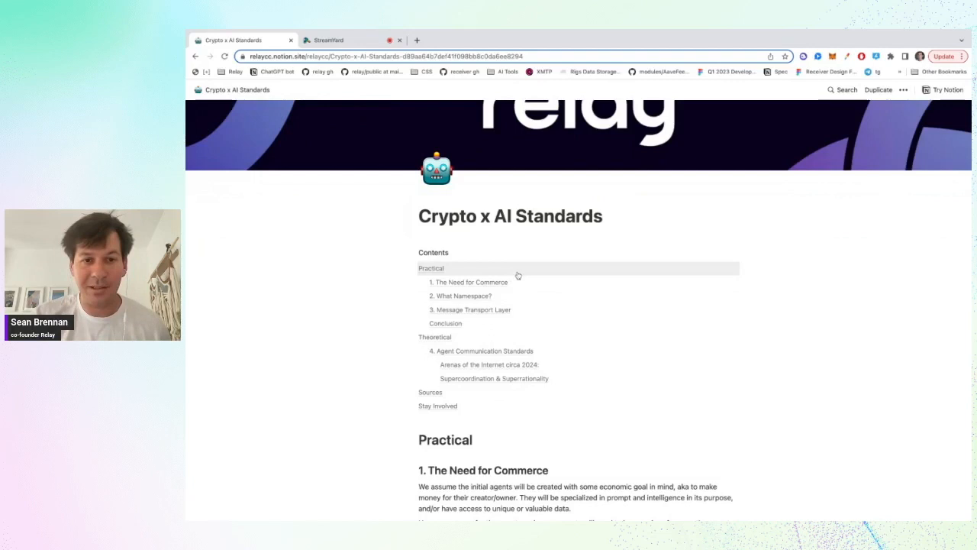
pyautogui.moveTo(479, 331)
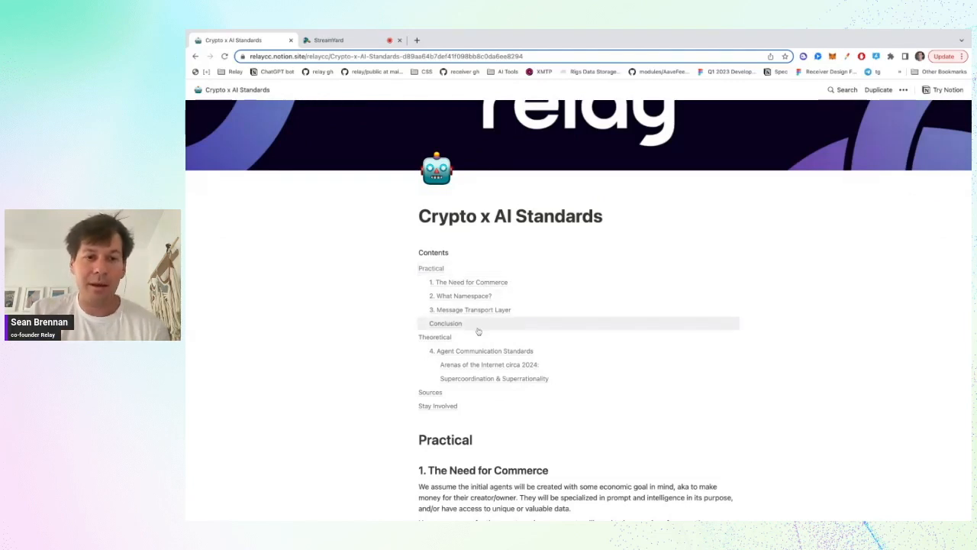
pyautogui.moveTo(470, 343)
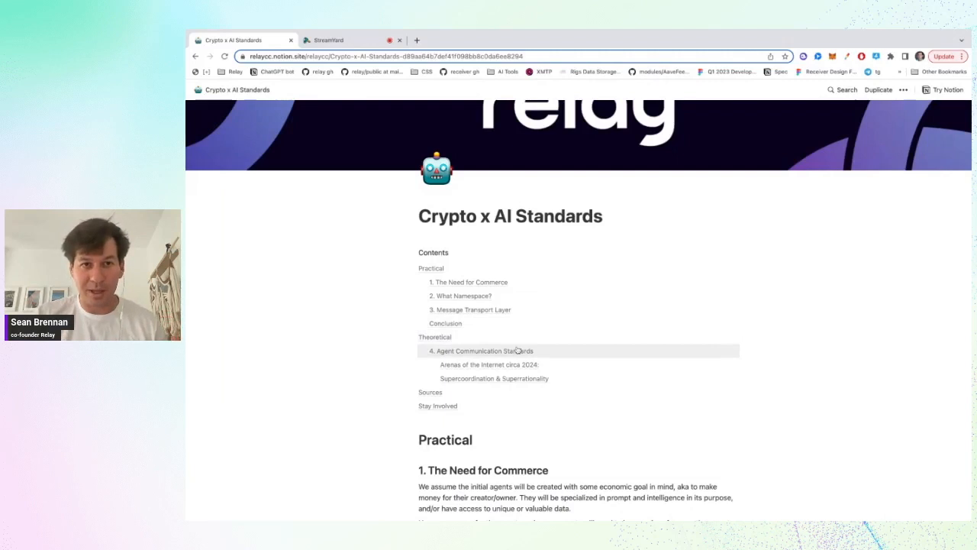
pyautogui.moveTo(527, 337)
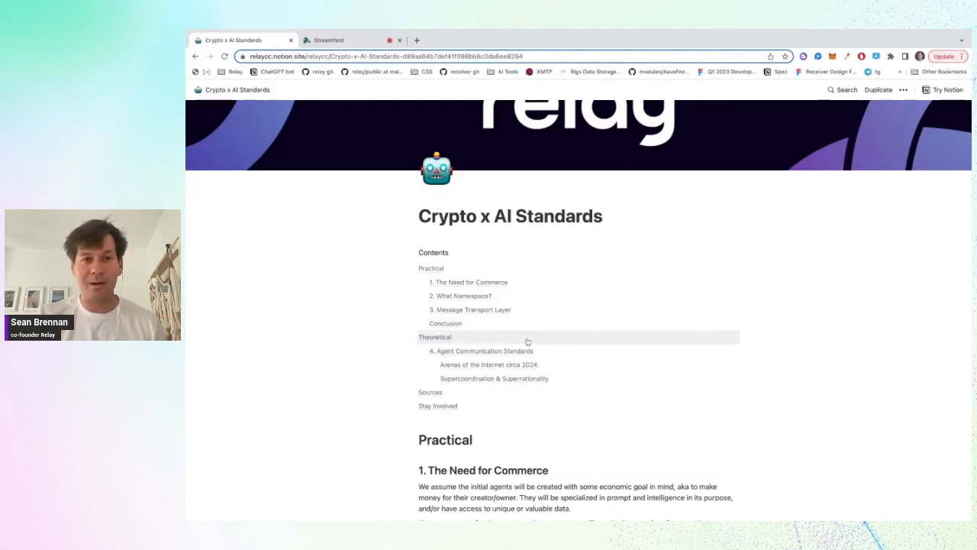
pyautogui.moveTo(551, 309)
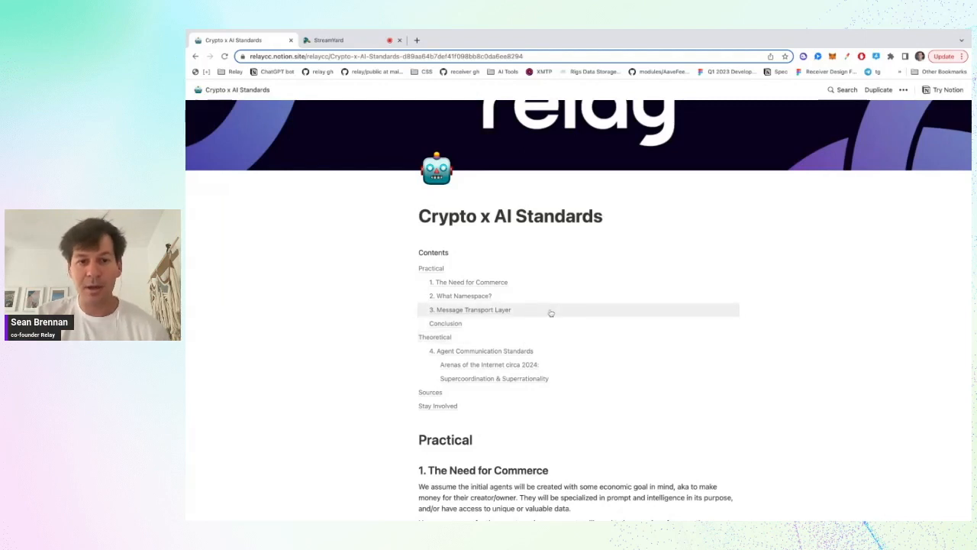
pyautogui.scroll(-3)
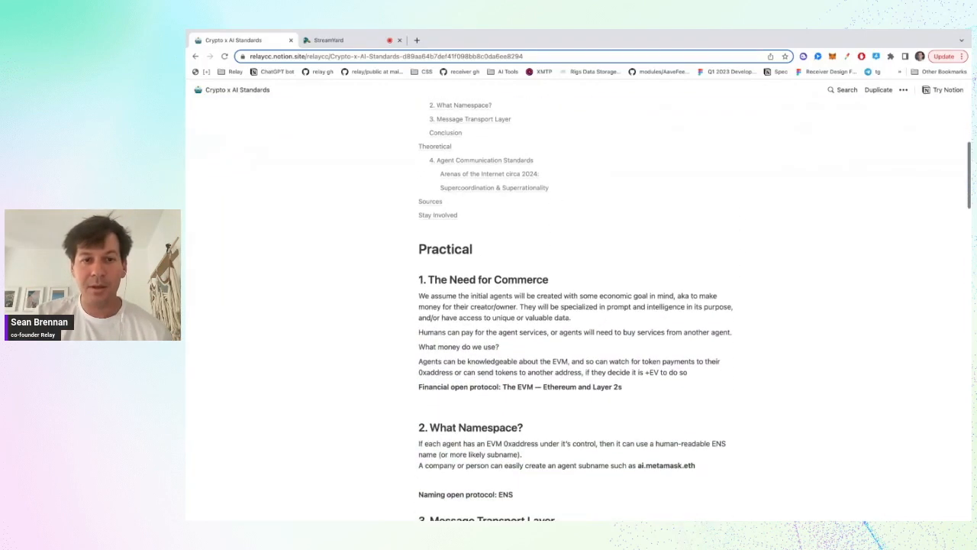
pyautogui.scroll(-3)
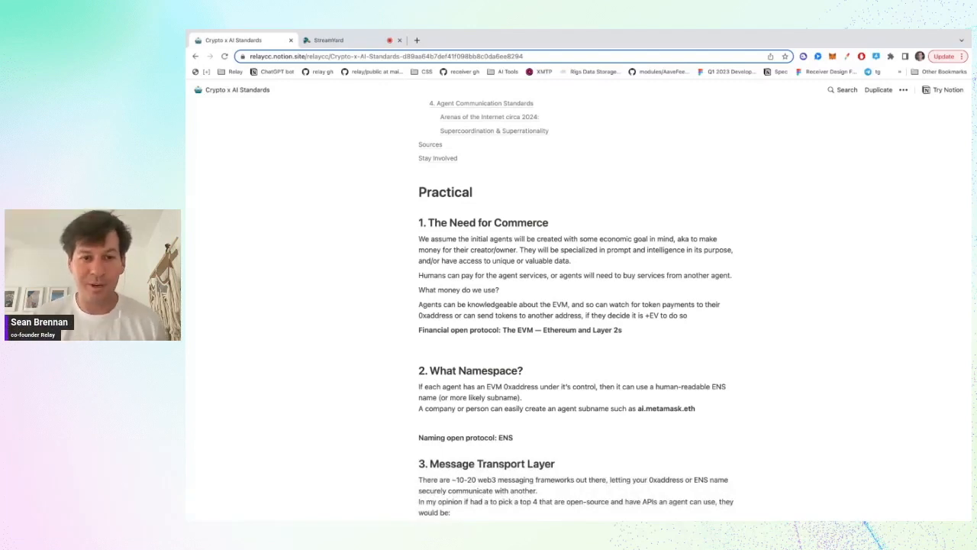
pyautogui.scroll(-3)
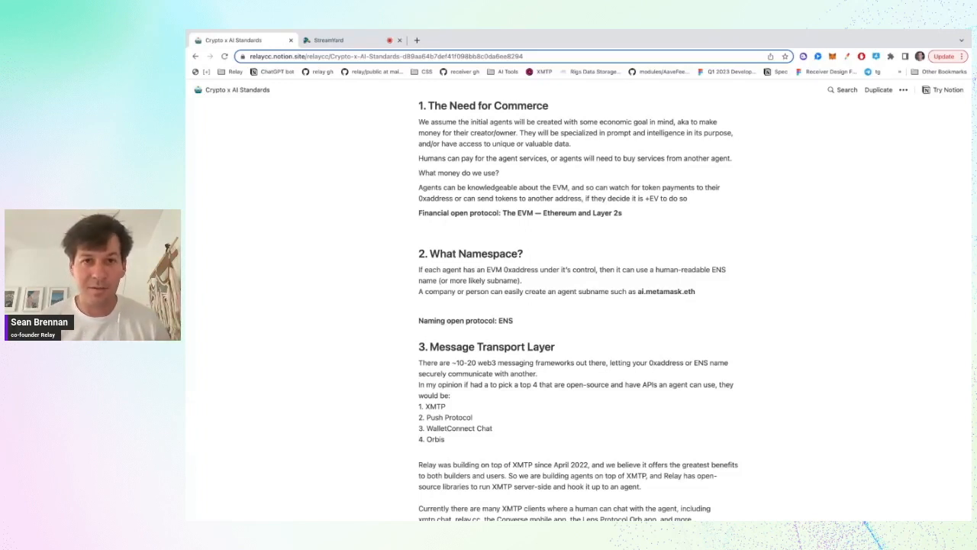
pyautogui.scroll(-3)
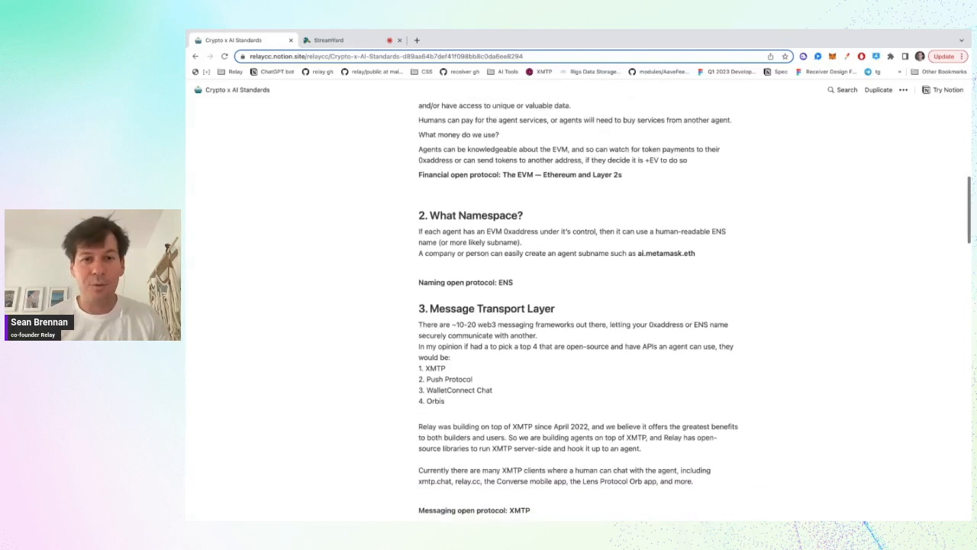
pyautogui.scroll(-3)
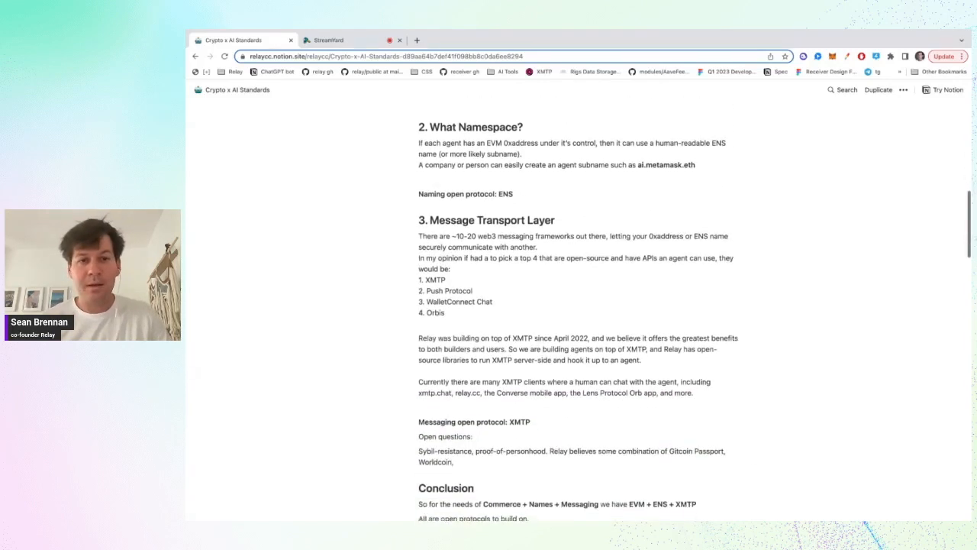
pyautogui.scroll(-3)
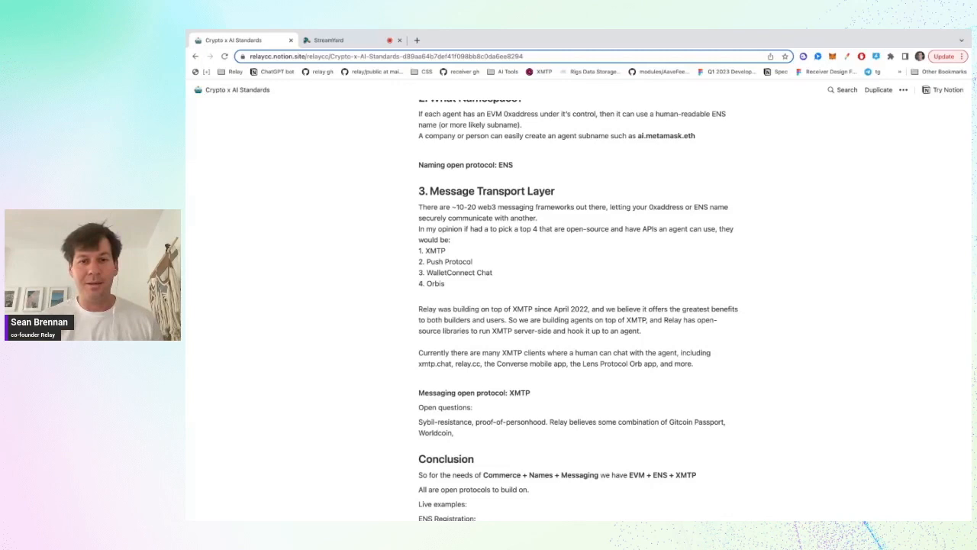
pyautogui.scroll(-3)
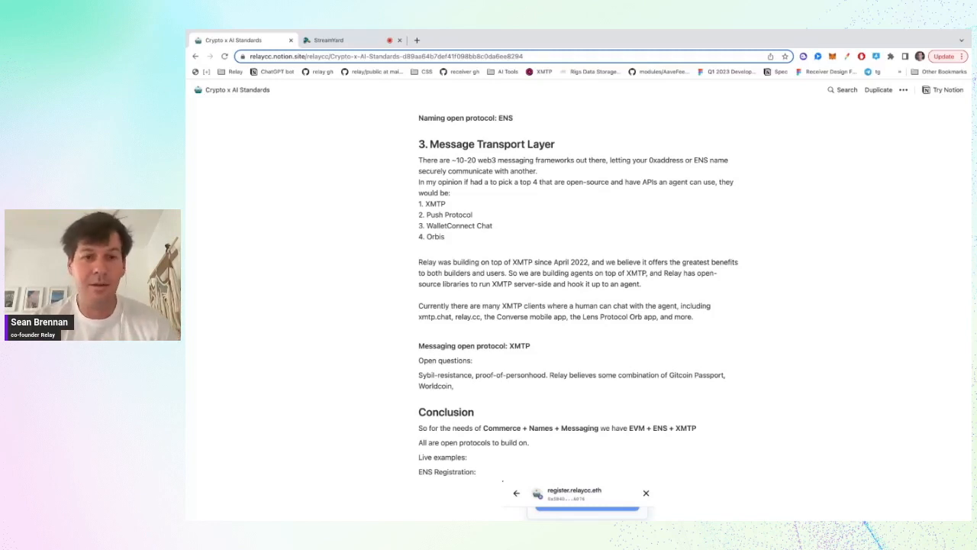
pyautogui.scroll(-3)
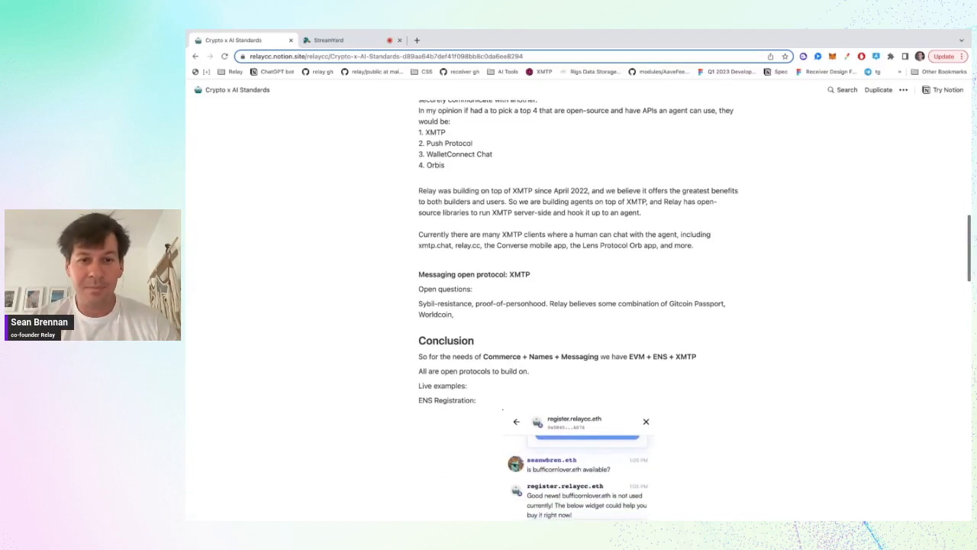
pyautogui.scroll(-3)
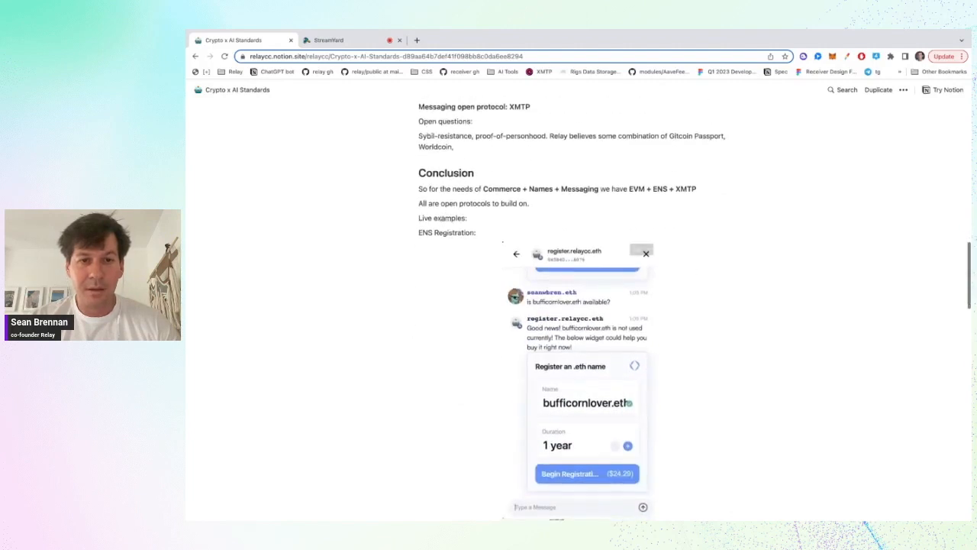
pyautogui.scroll(-3)
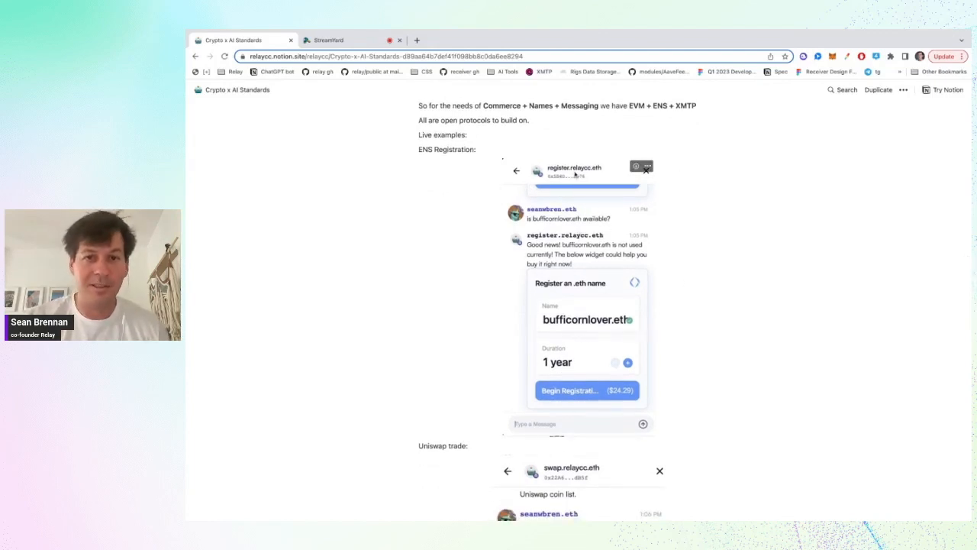
pyautogui.scroll(-3)
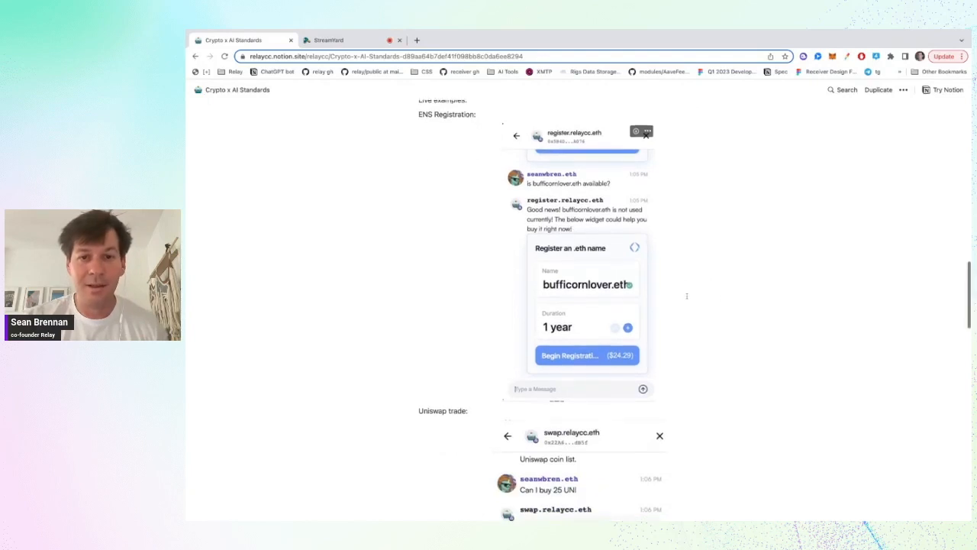
pyautogui.scroll(-3)
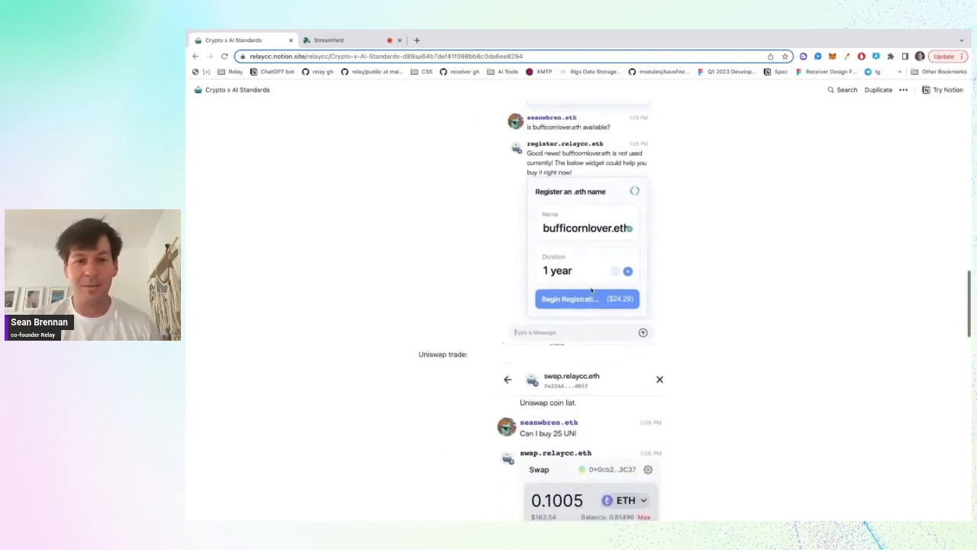
pyautogui.scroll(-3)
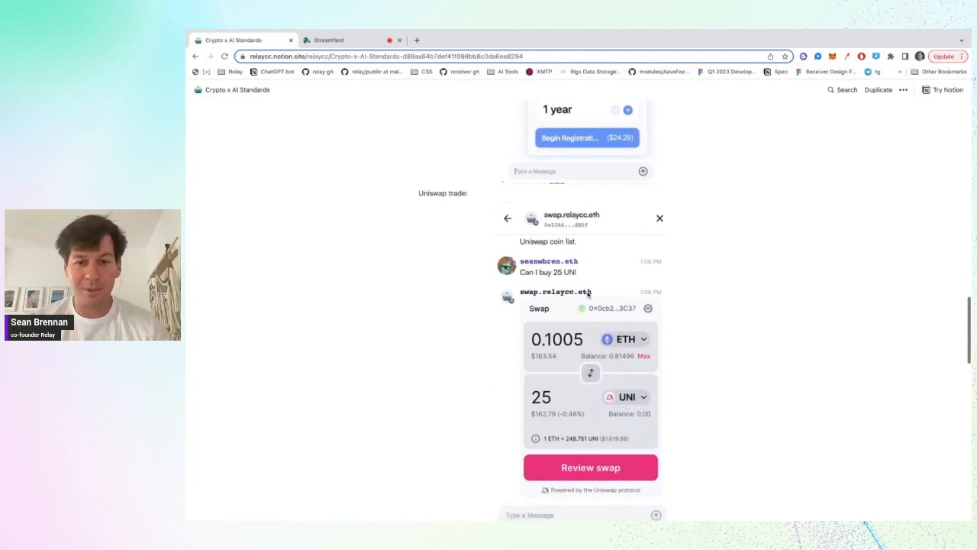
pyautogui.scroll(-3)
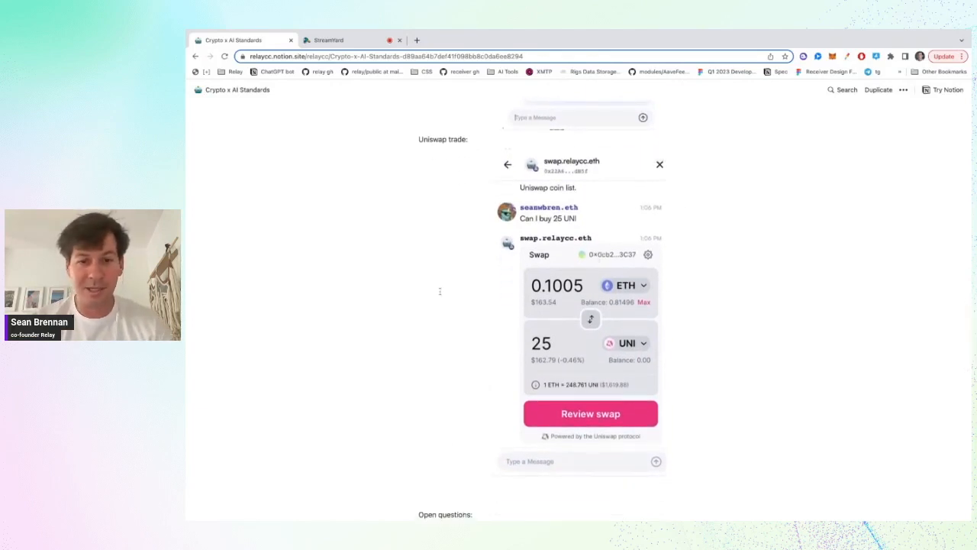
pyautogui.scroll(-3)
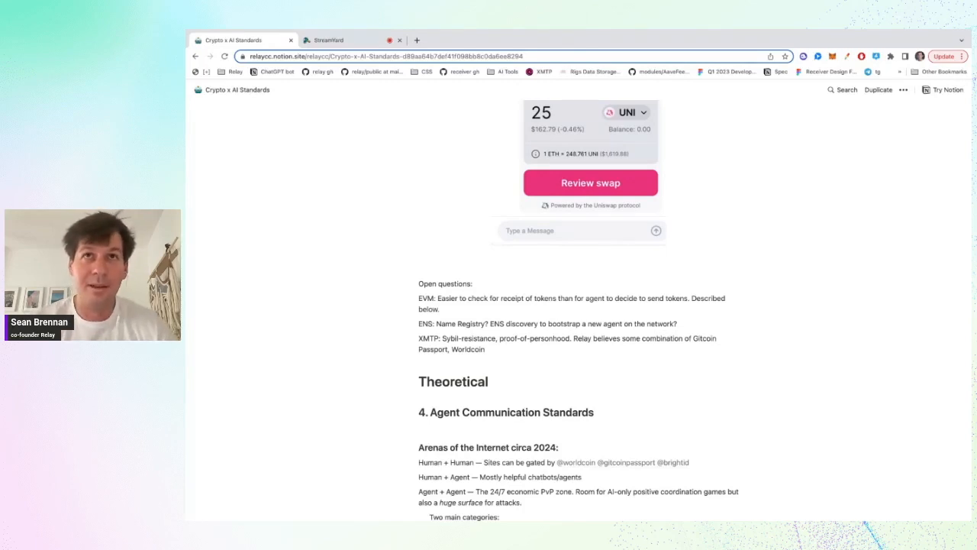
pyautogui.scroll(-3)
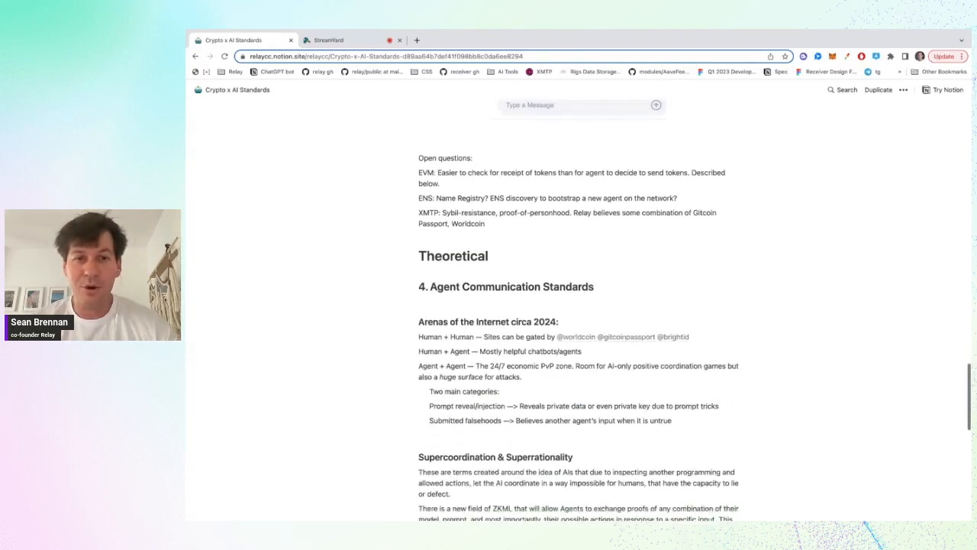
pyautogui.scroll(-3)
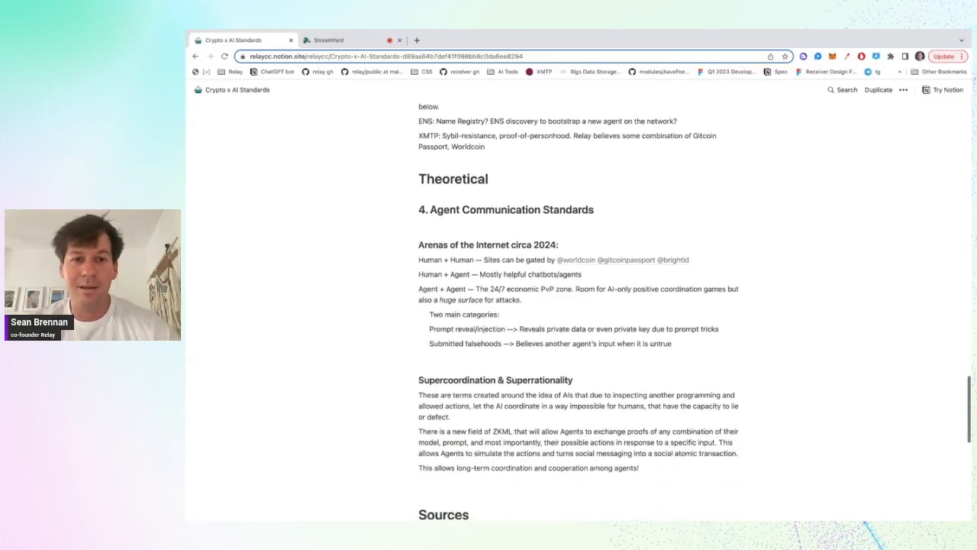
pyautogui.scroll(-3)
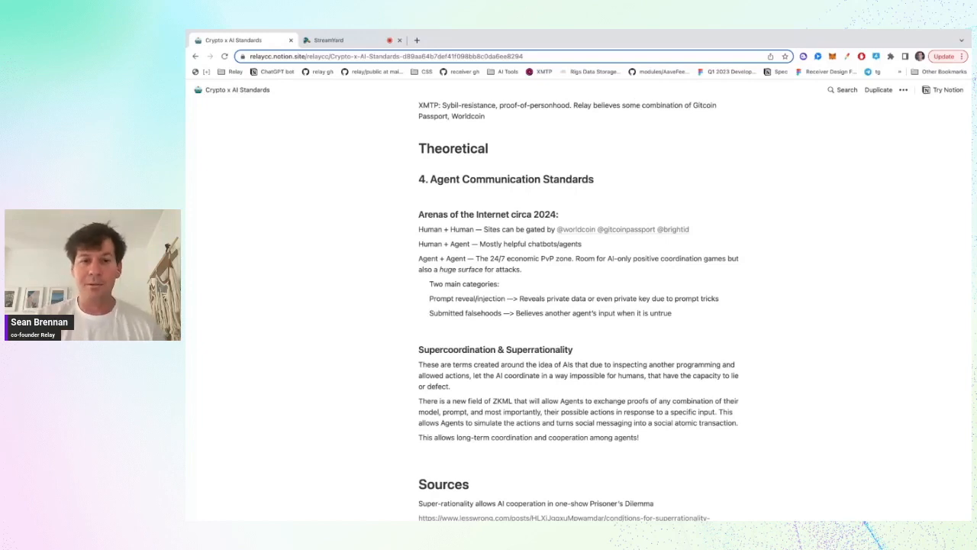
pyautogui.scroll(-3)
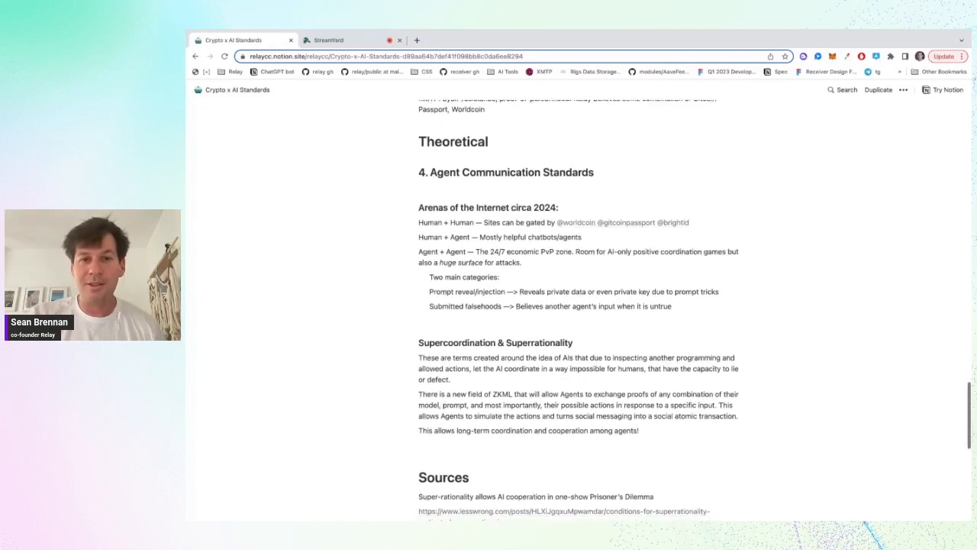
pyautogui.scroll(-3)
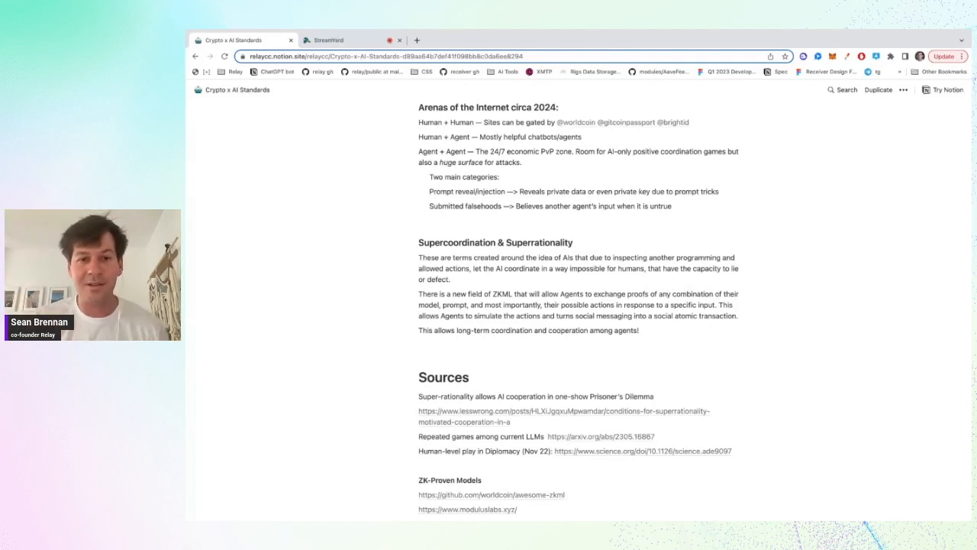
pyautogui.scroll(-3)
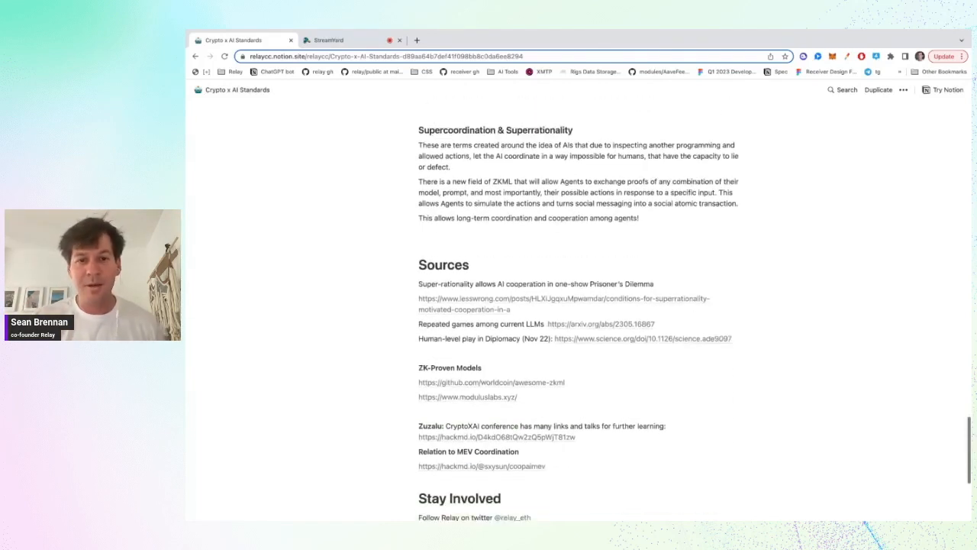
pyautogui.scroll(3)
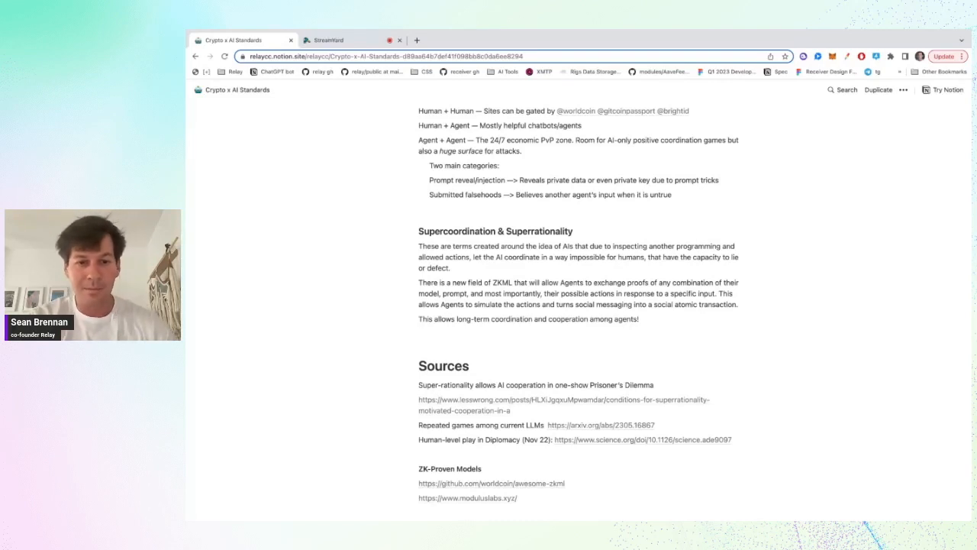
pyautogui.scroll(-3)
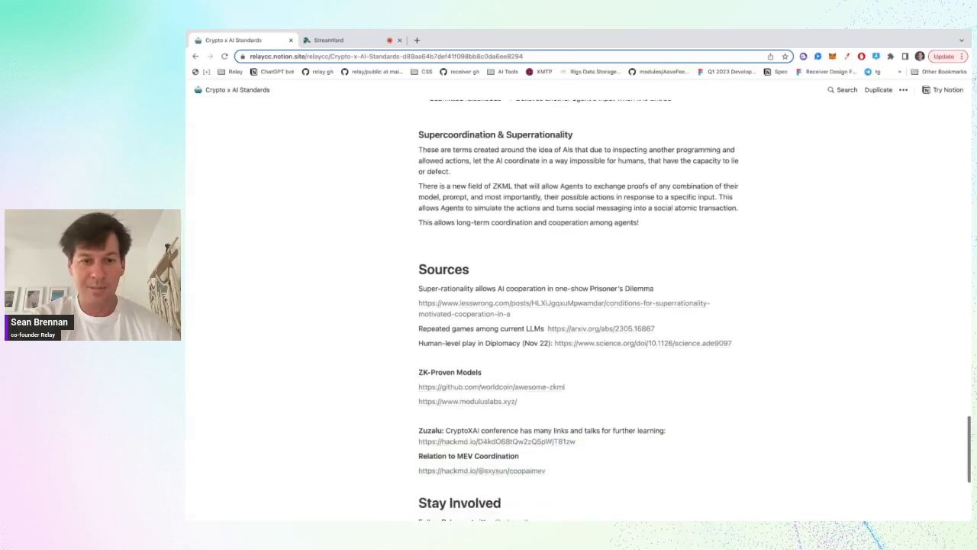
pyautogui.scroll(-3)
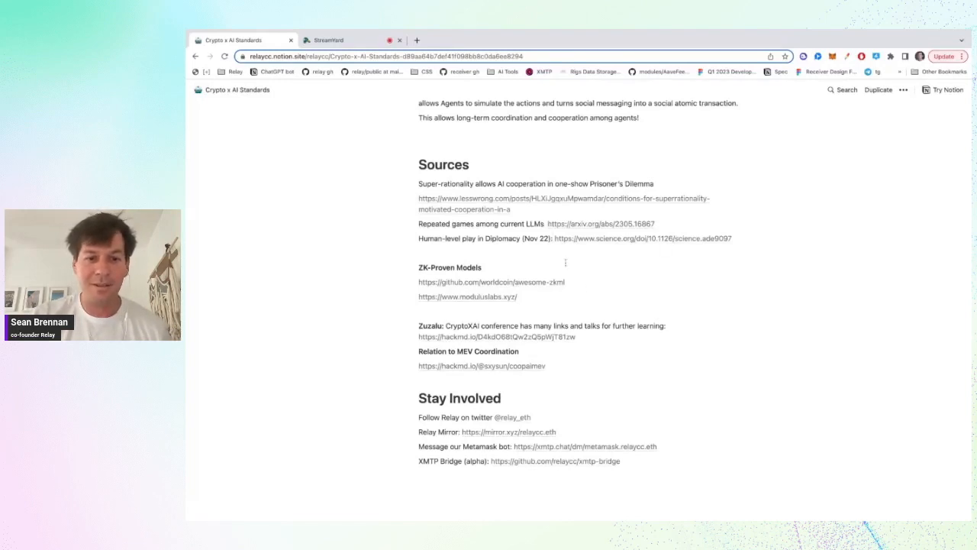
pyautogui.scroll(-3)
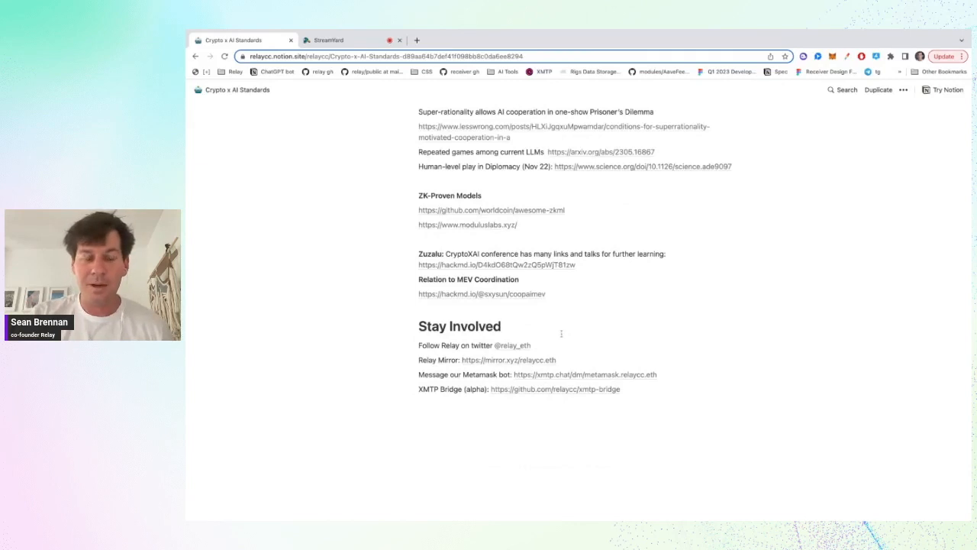
pyautogui.scroll(3)
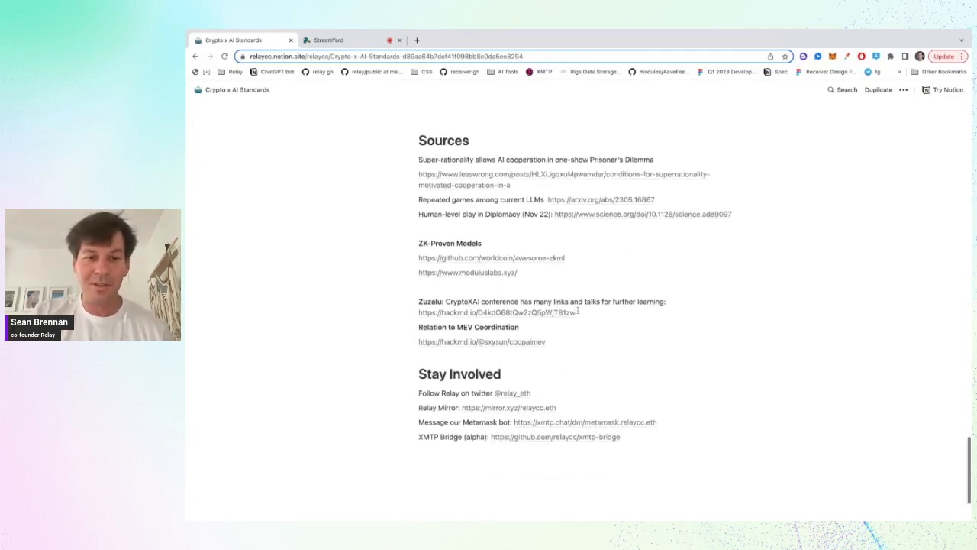
pyautogui.scroll(3)
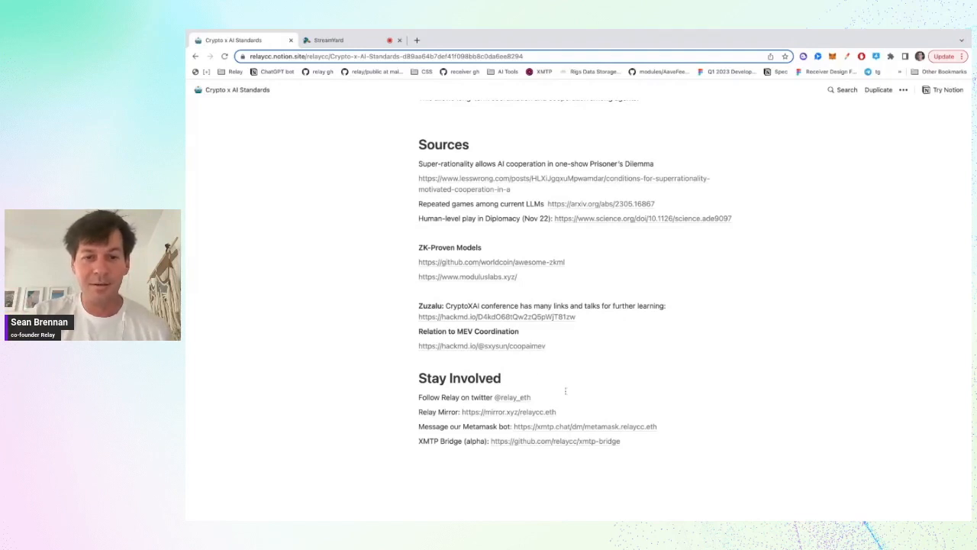
pyautogui.moveTo(579, 391)
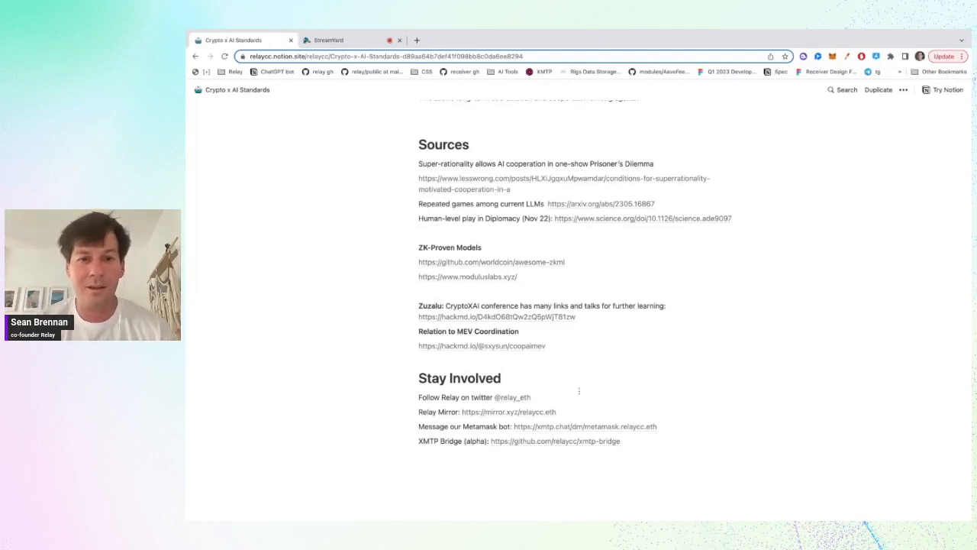